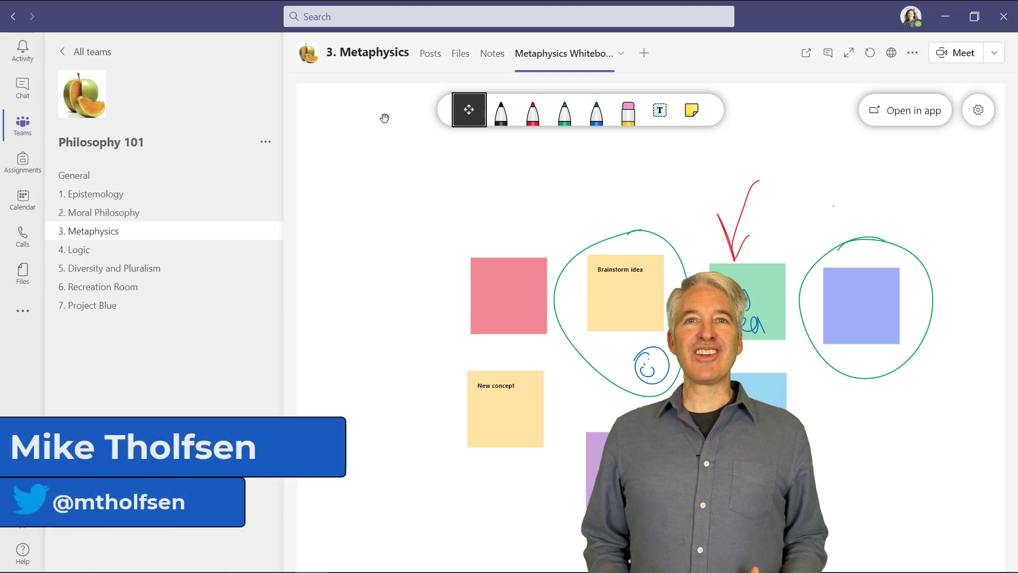
Step: Add a standard channel named '7. Project Blue' to the Philosophy 101 team
click(848, 53)
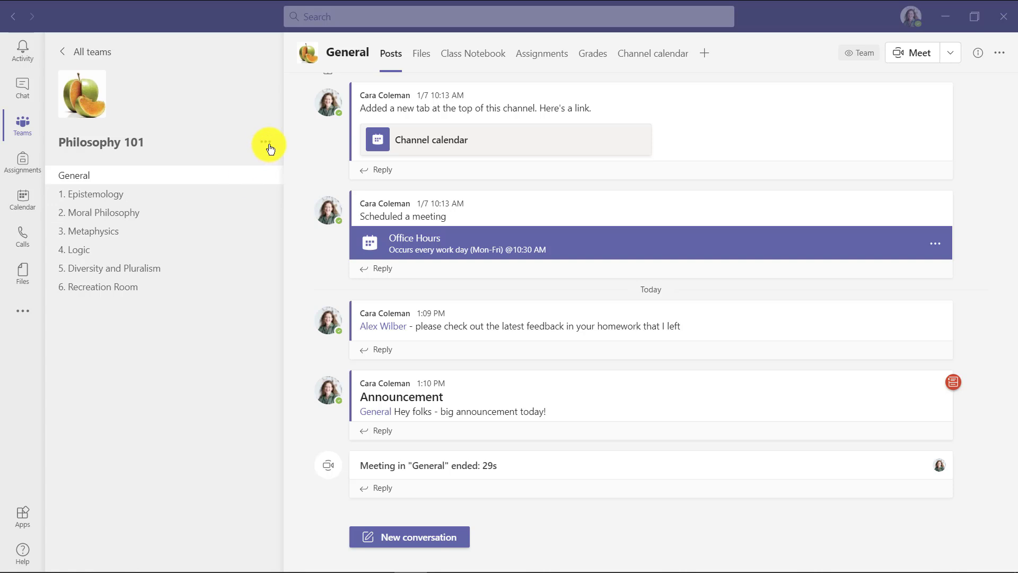
click(267, 142)
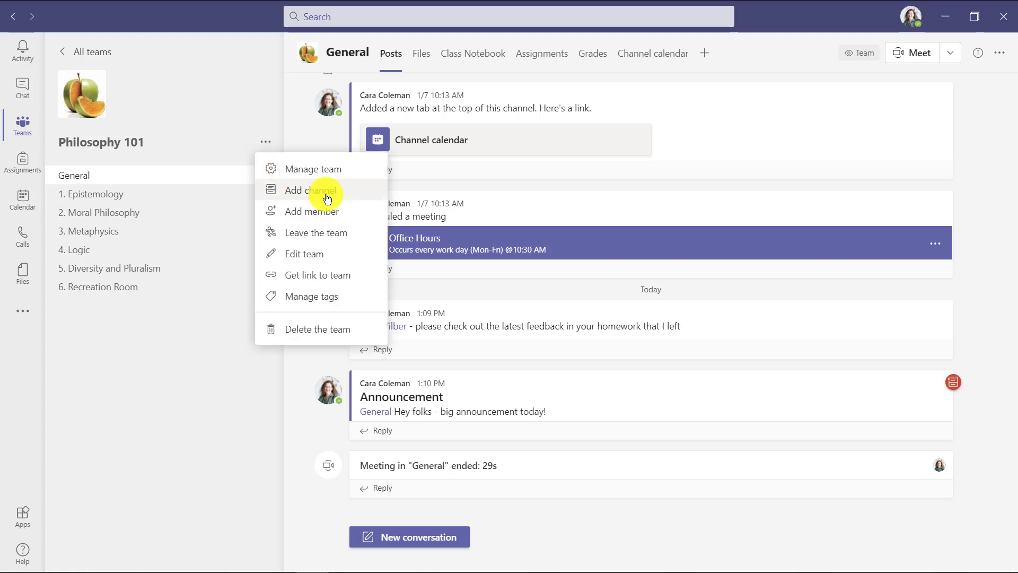
click(306, 190)
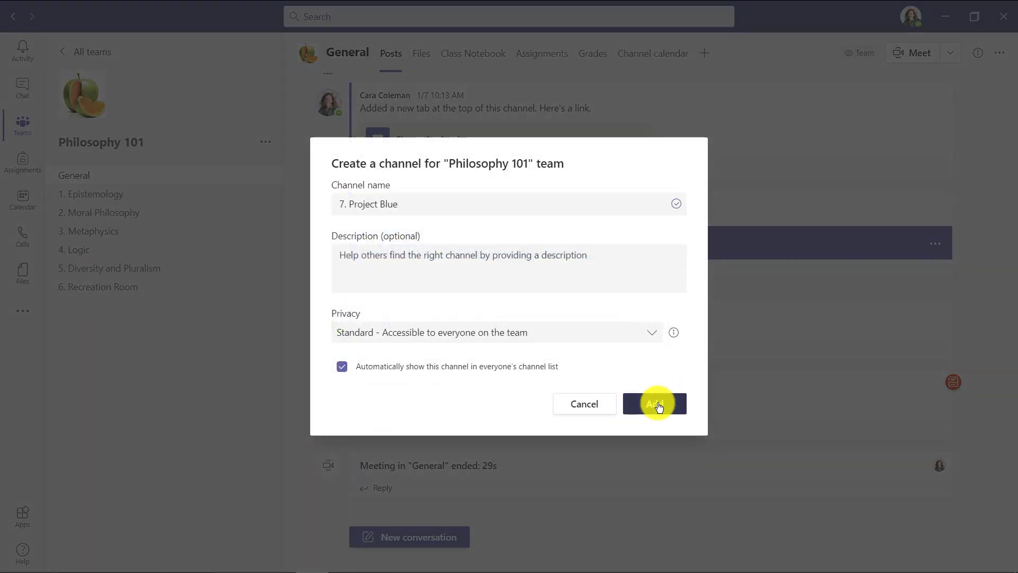
click(654, 403)
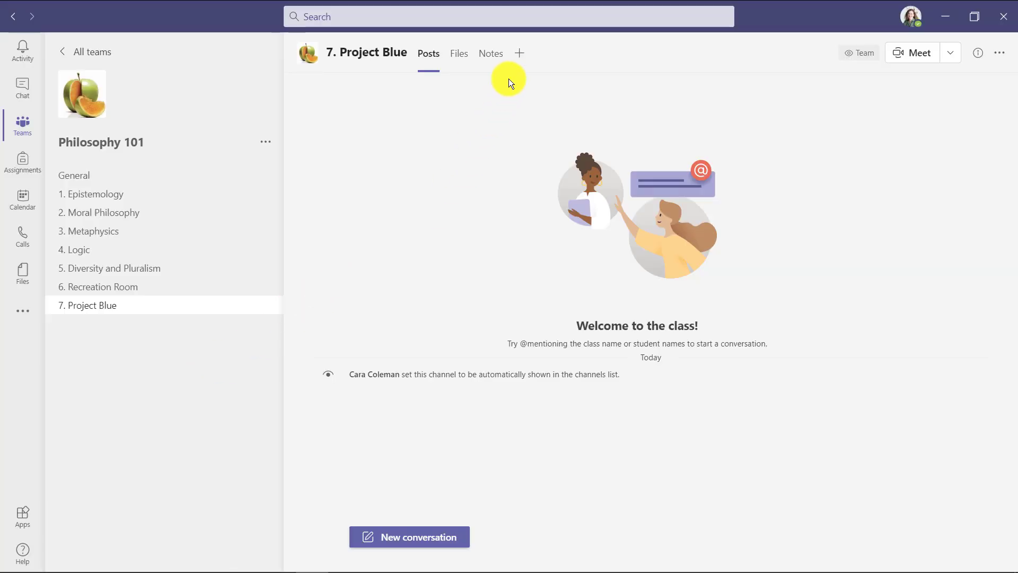
Step: Add a Whiteboard tab named 'Project Blue Whiteboard' to the channel and save it
click(518, 53)
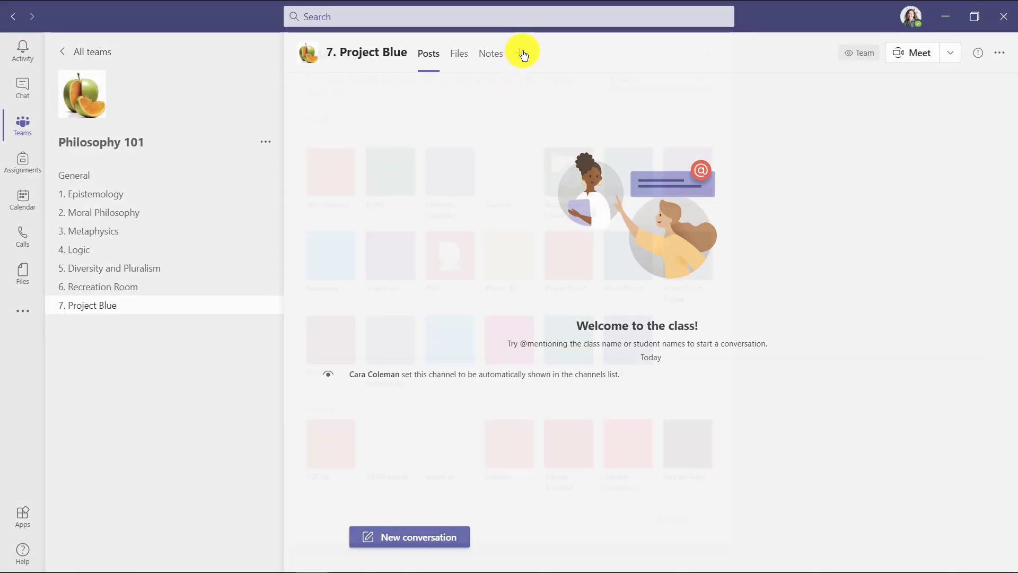
click(522, 53)
text(Project Blue Whiteboard)
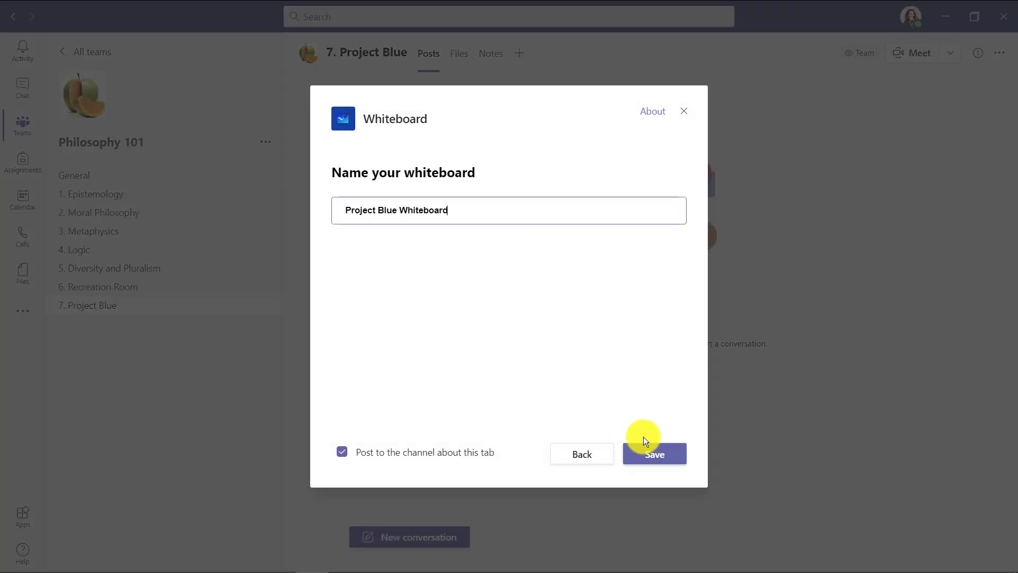
click(654, 452)
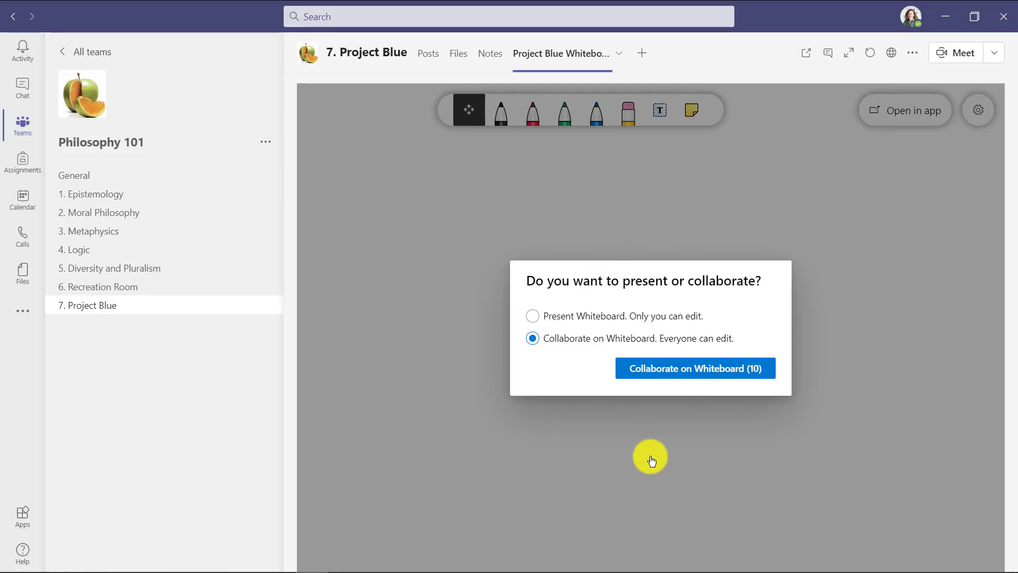
mouse_move(555, 394)
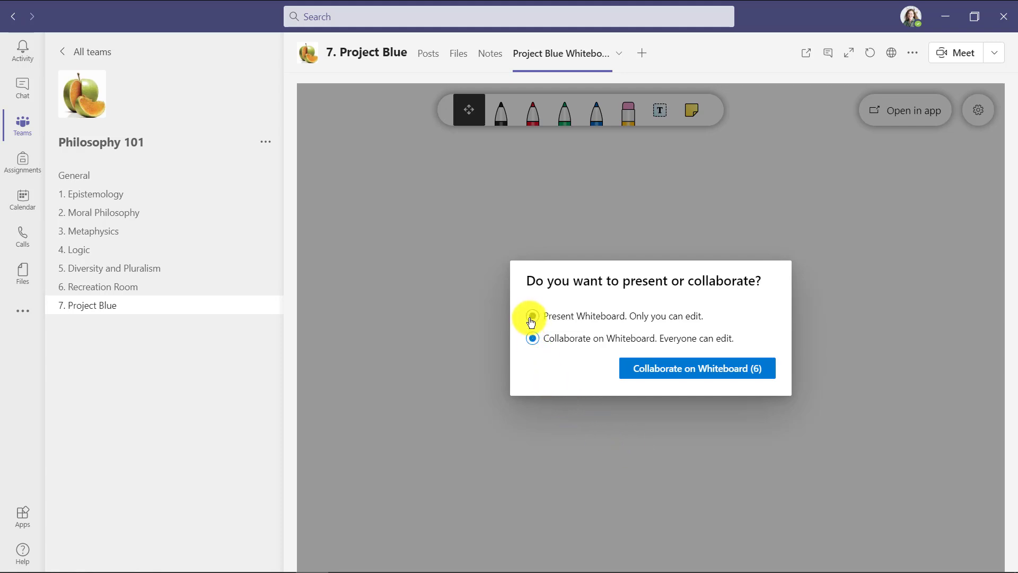
Step: Start the Project Blue Whiteboard in Present mode so only you can edit
click(531, 316)
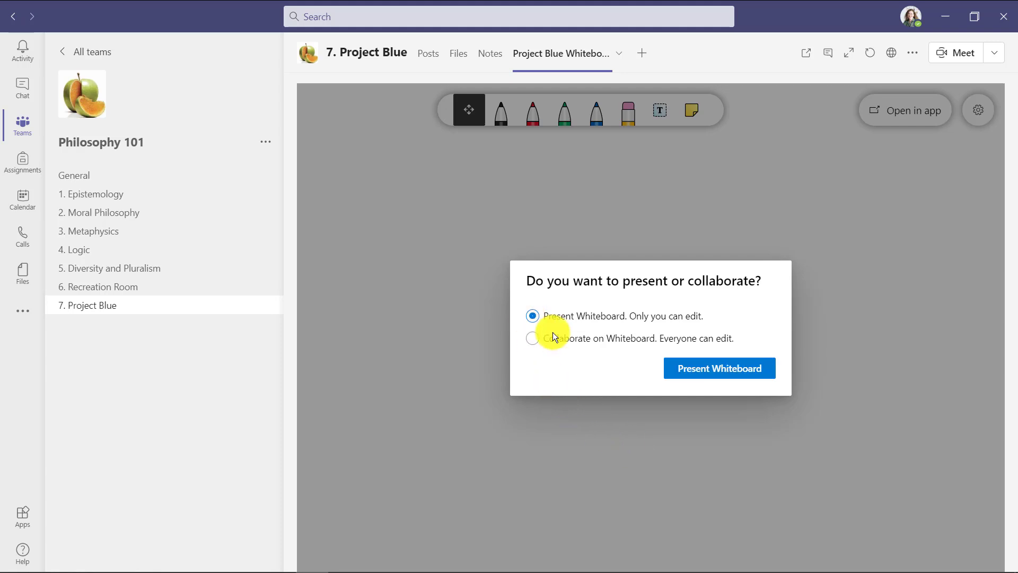
click(718, 368)
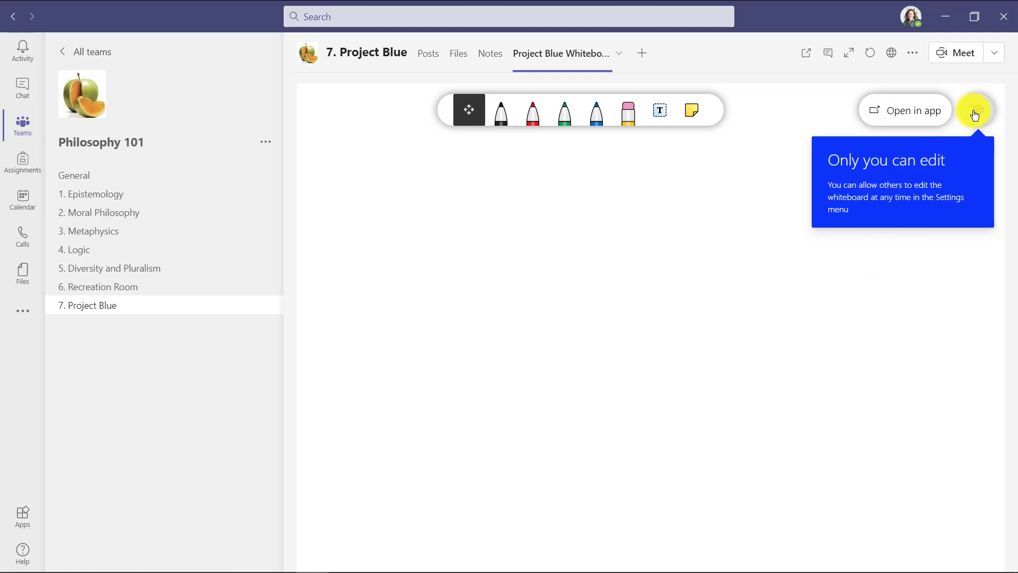
Step: In whiteboard Settings, switch on 'Other participants can edit' and close the panel
click(975, 109)
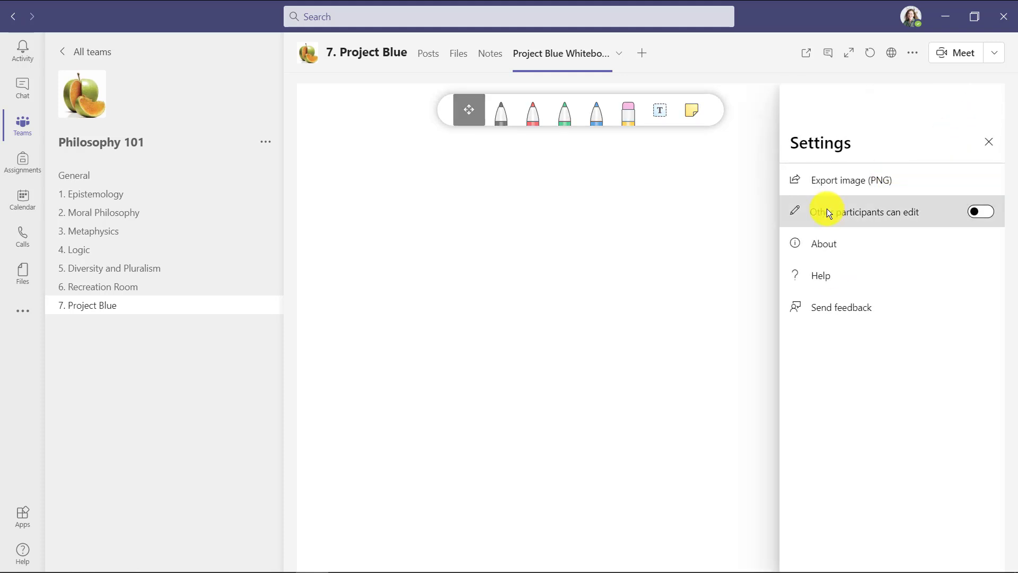
click(980, 211)
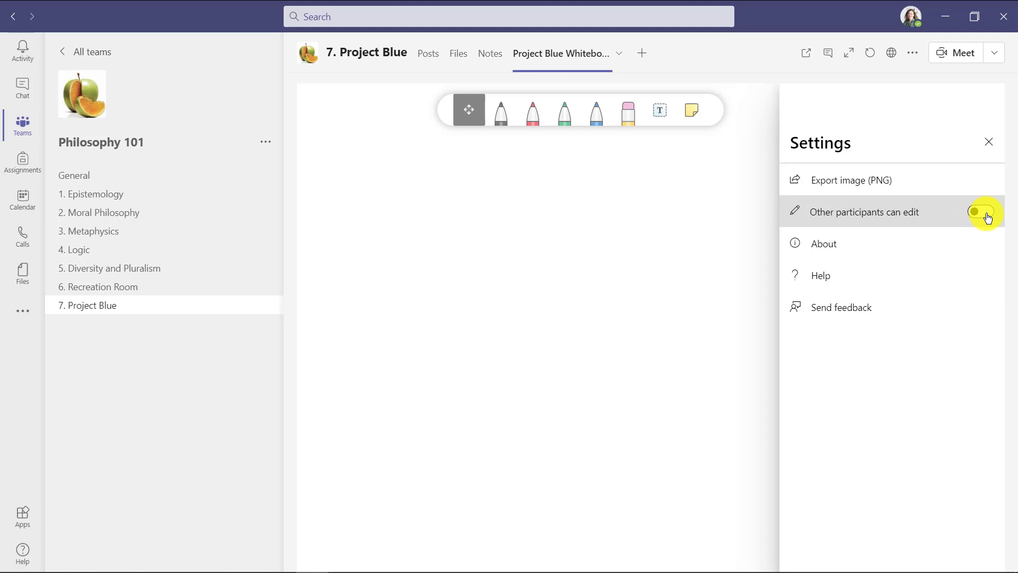
click(980, 211)
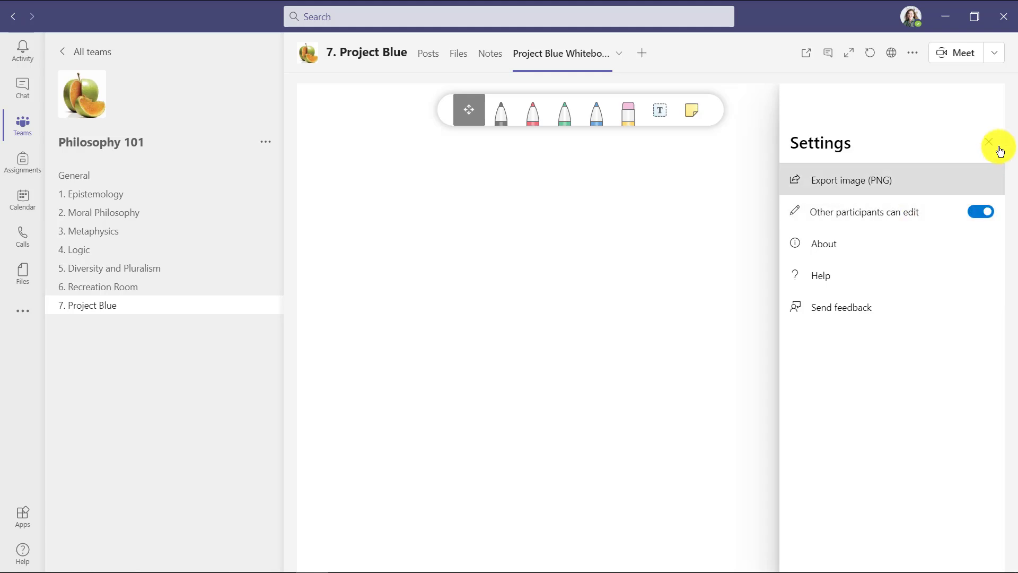
click(988, 141)
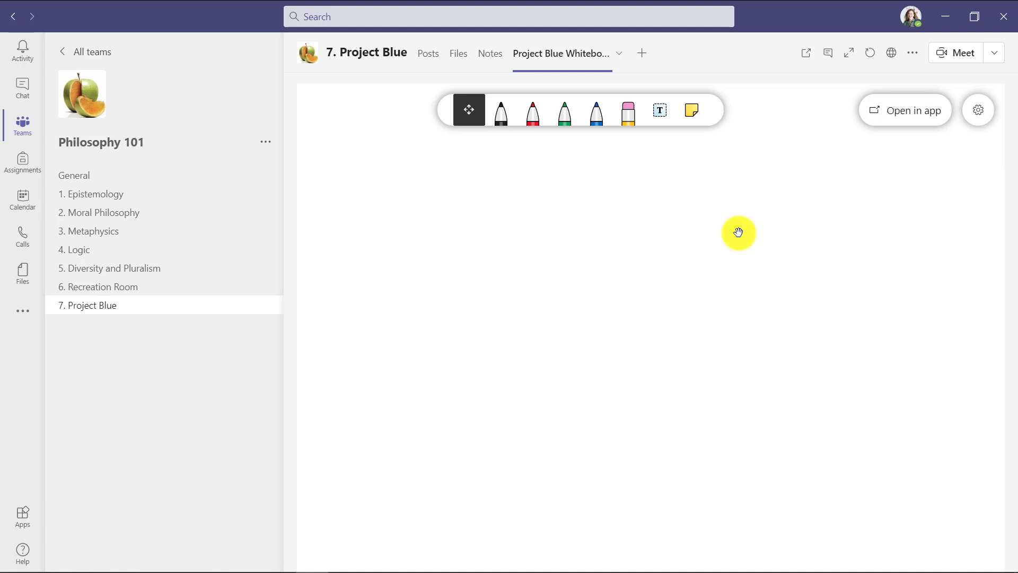
mouse_move(548, 62)
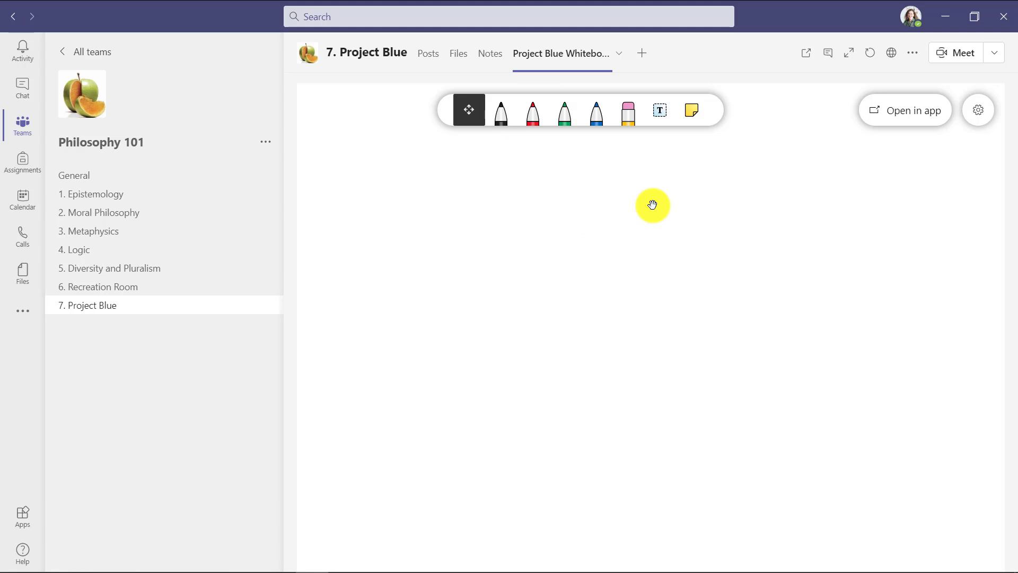
mouse_move(578, 209)
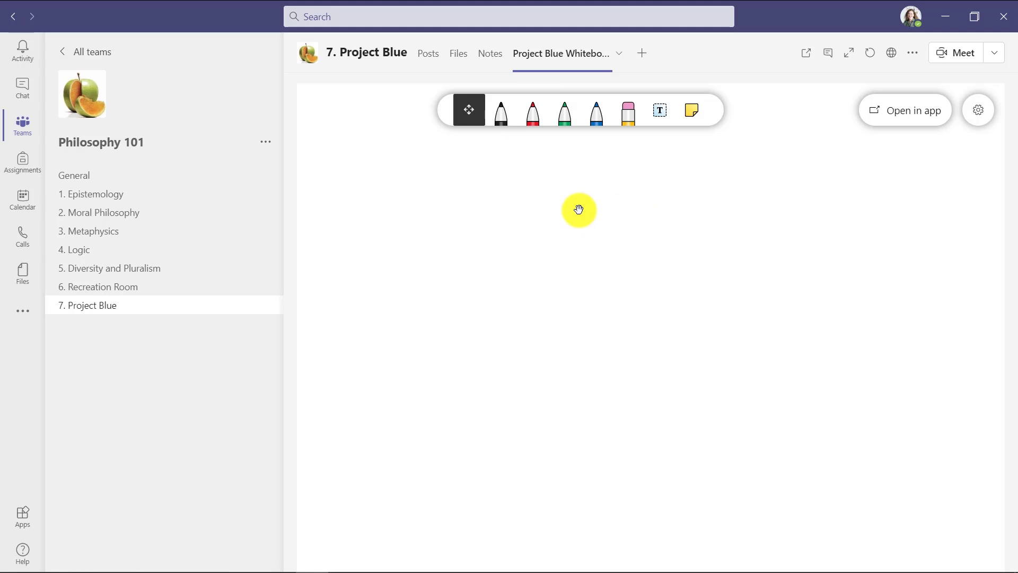
Step: Switch to the Metaphysics Whiteboard tab and expand it to fill the Teams window
click(93, 230)
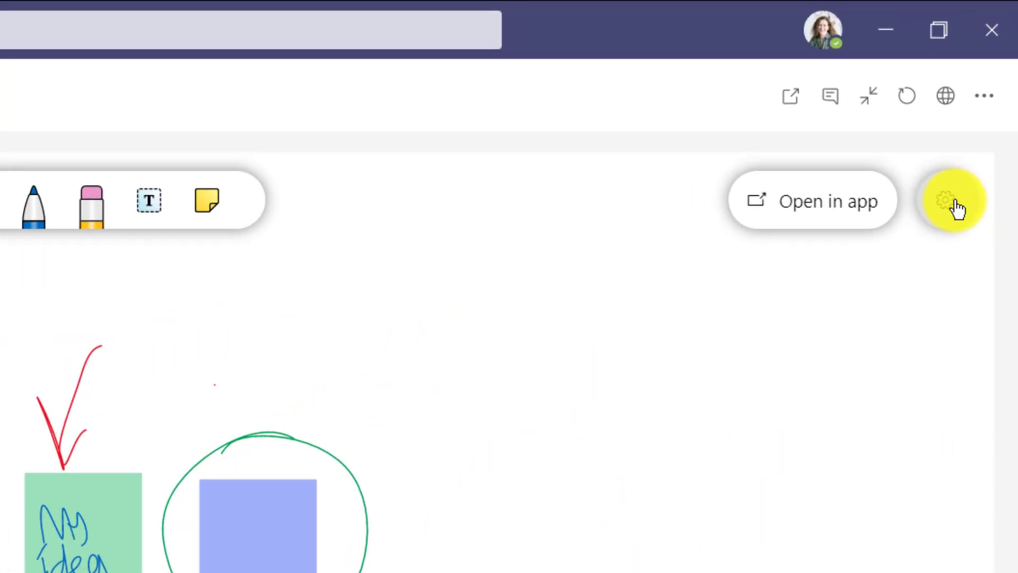
click(952, 200)
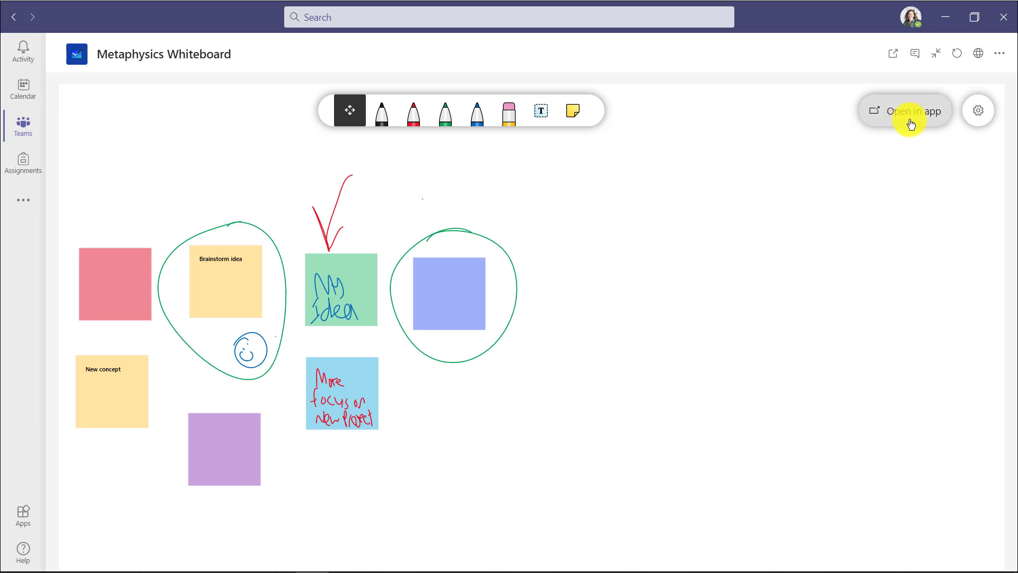
Step: Launch the Metaphysics board in the Microsoft Whiteboard desktop app via 'Open in app'
click(909, 110)
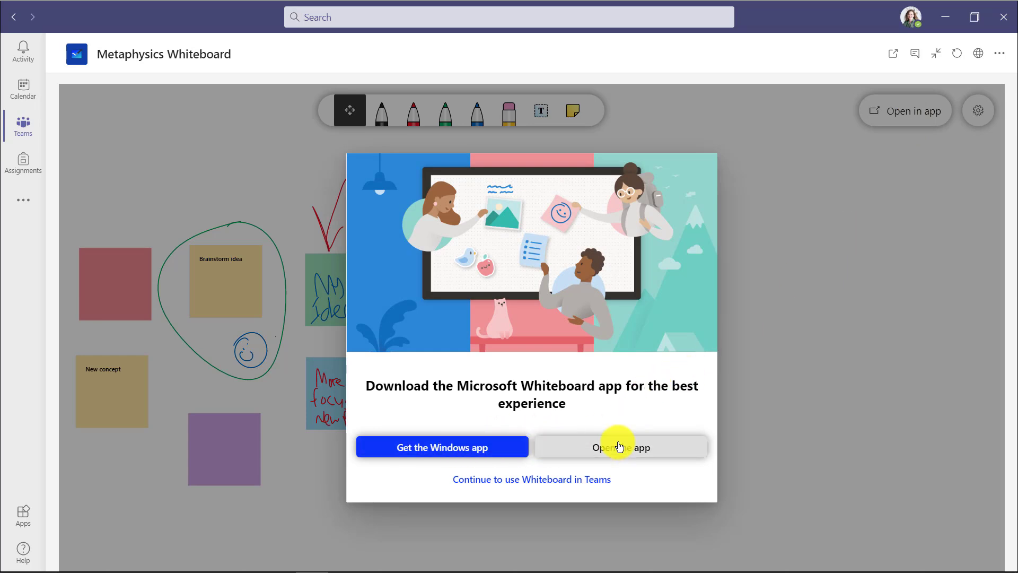
click(620, 446)
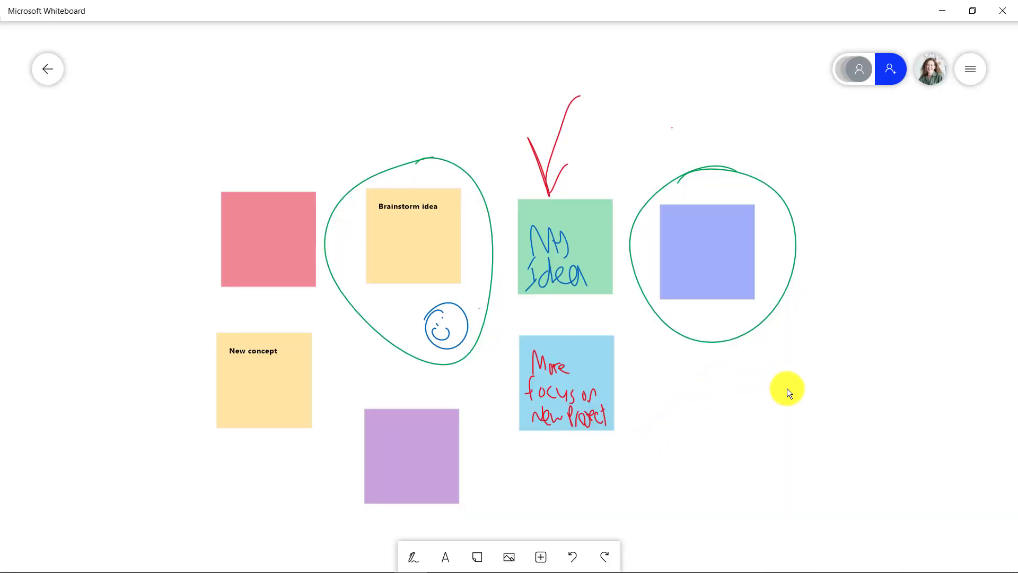
mouse_move(869, 287)
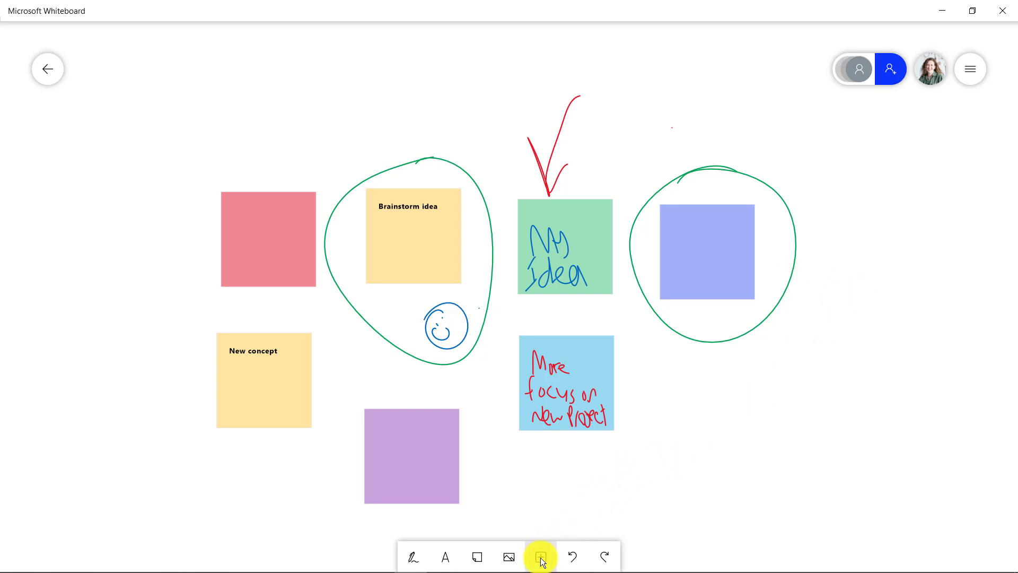
Step: Browse the Insert (+) menu, then bring up the board's Settings panel
click(539, 557)
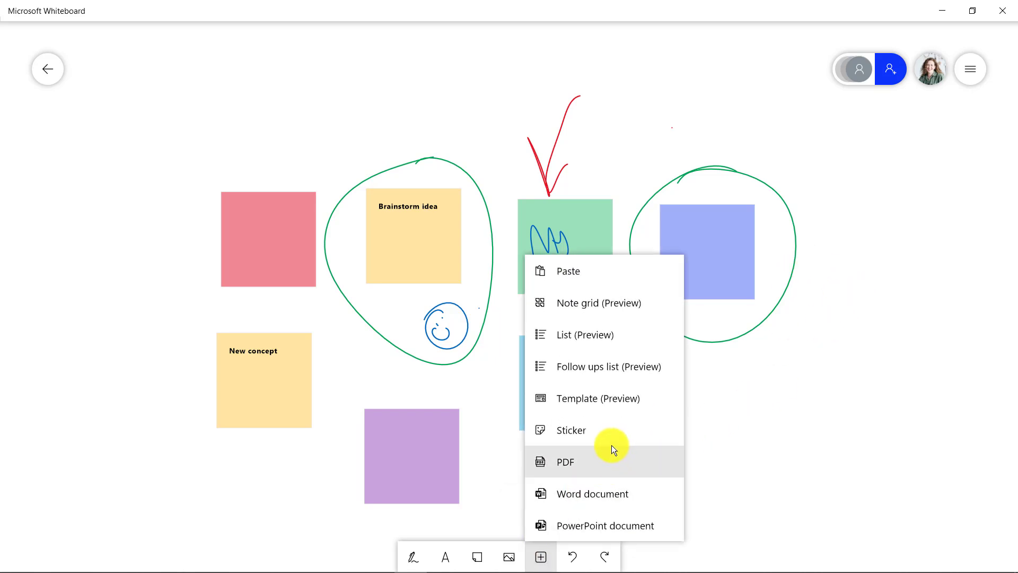
mouse_move(590, 468)
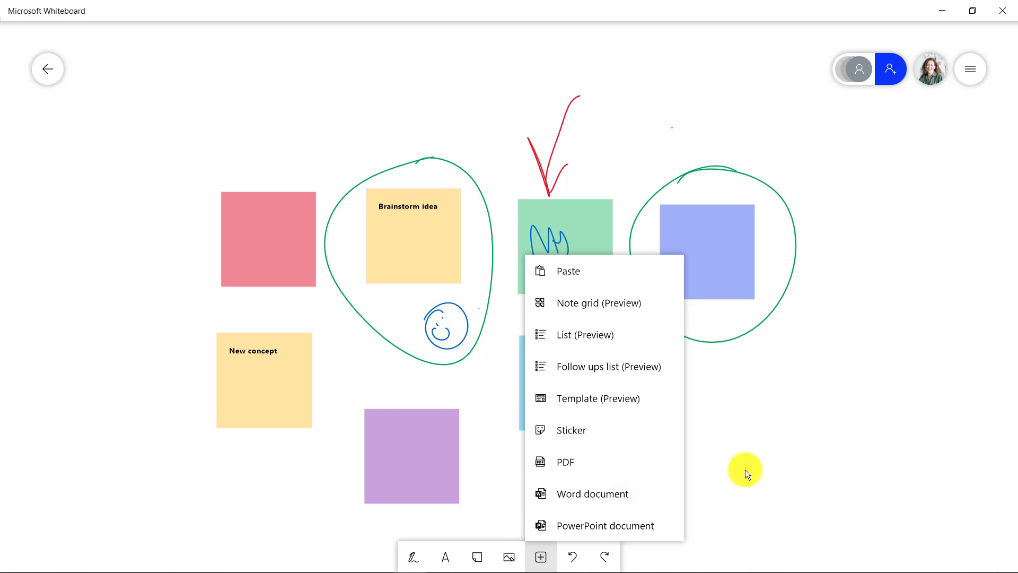
click(970, 69)
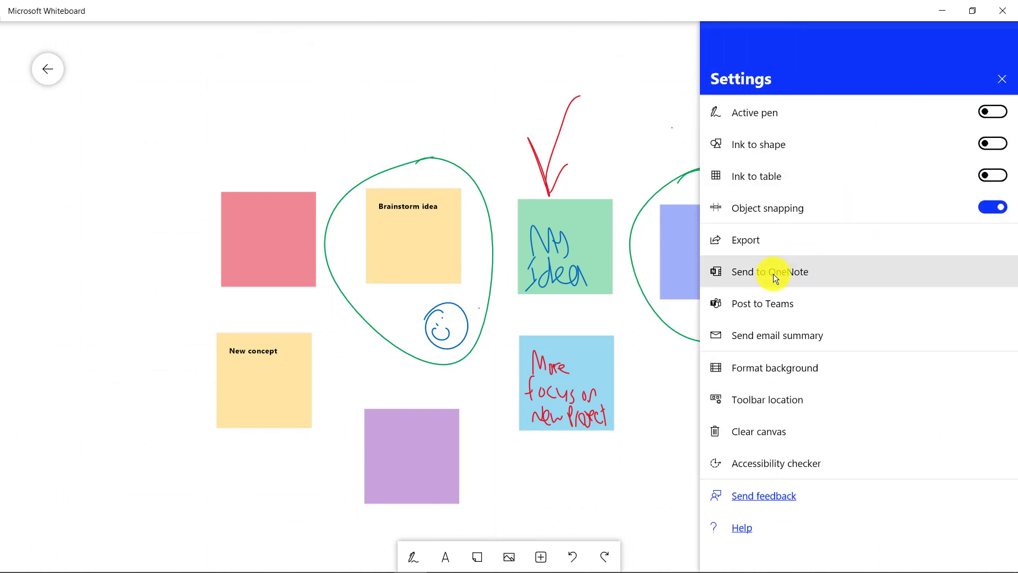
Step: Format the background as light blue with a square grid and close Settings
click(774, 368)
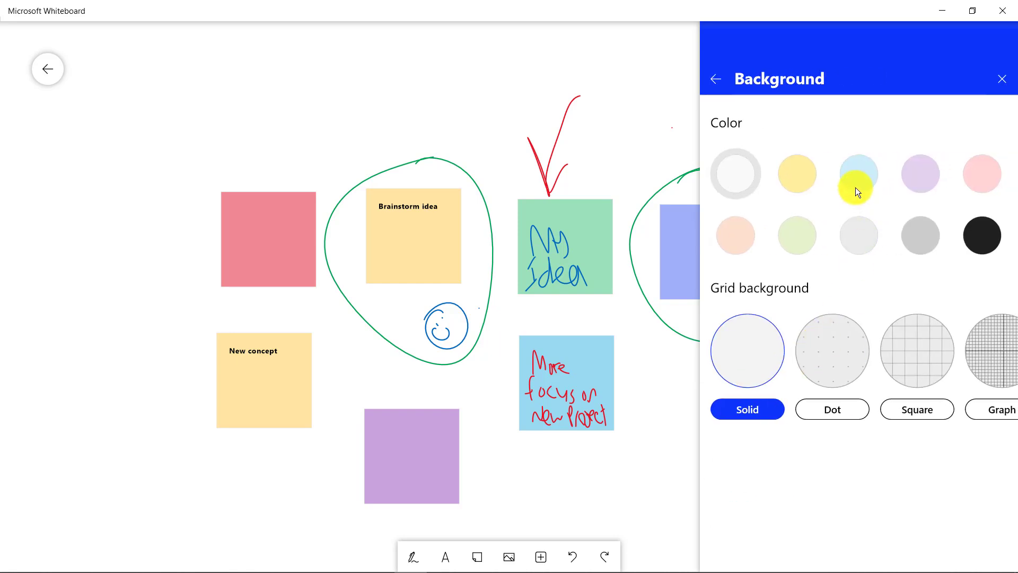
click(858, 173)
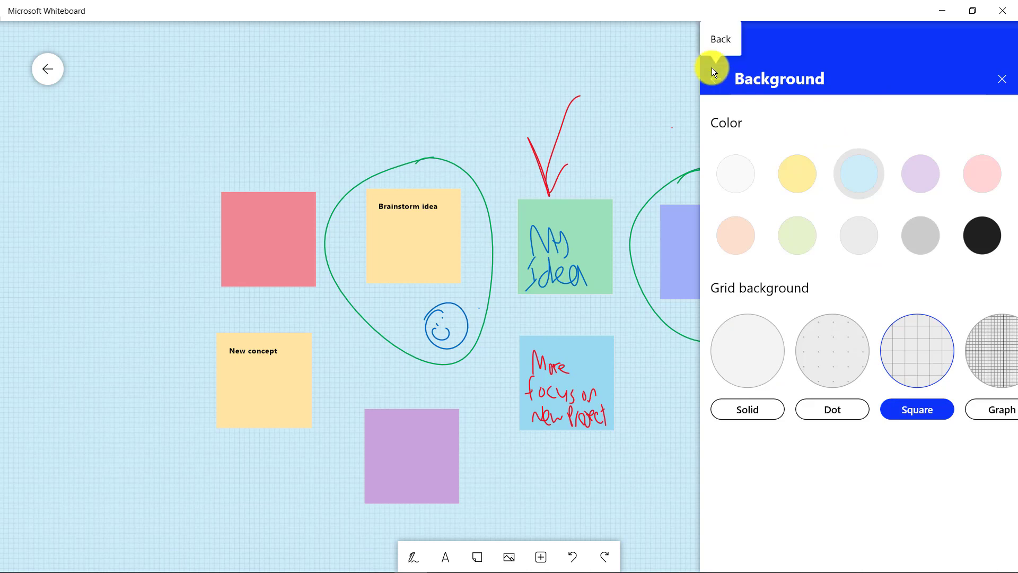
click(719, 38)
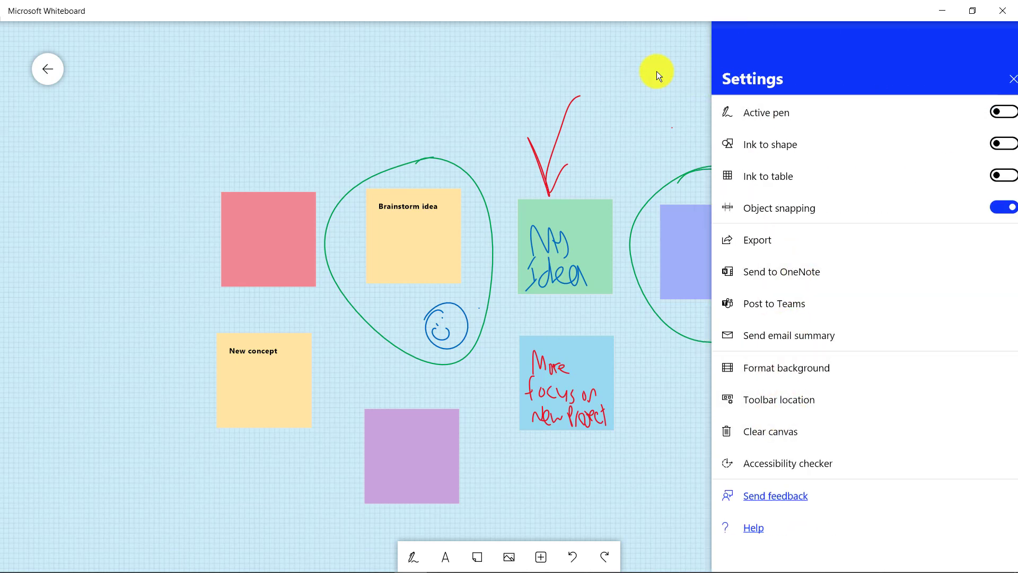
click(1012, 79)
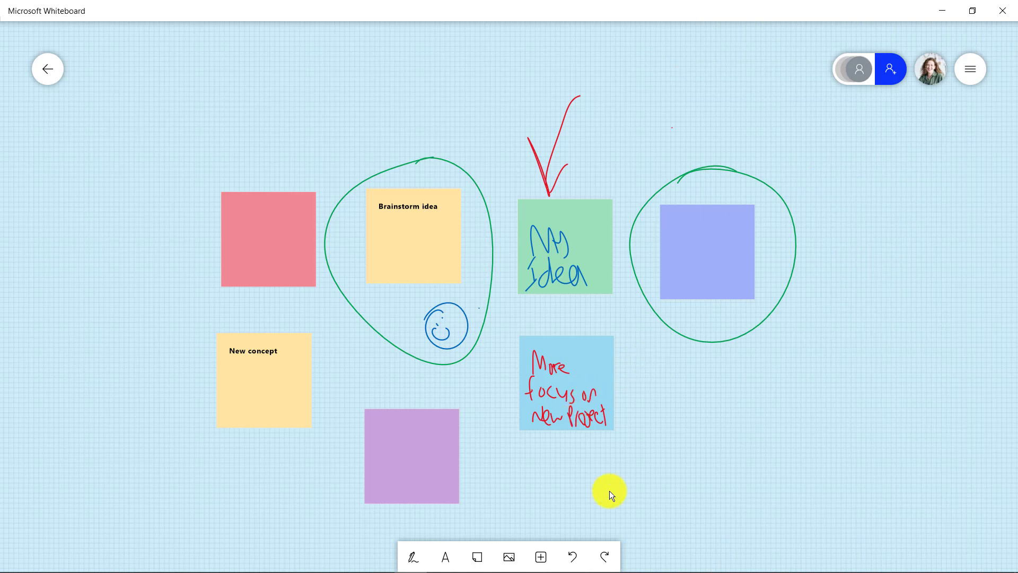
Step: Add a sticky note 'This can show the Immersive Reader in Whiteboard' and play it in Immersive Reader
click(476, 557)
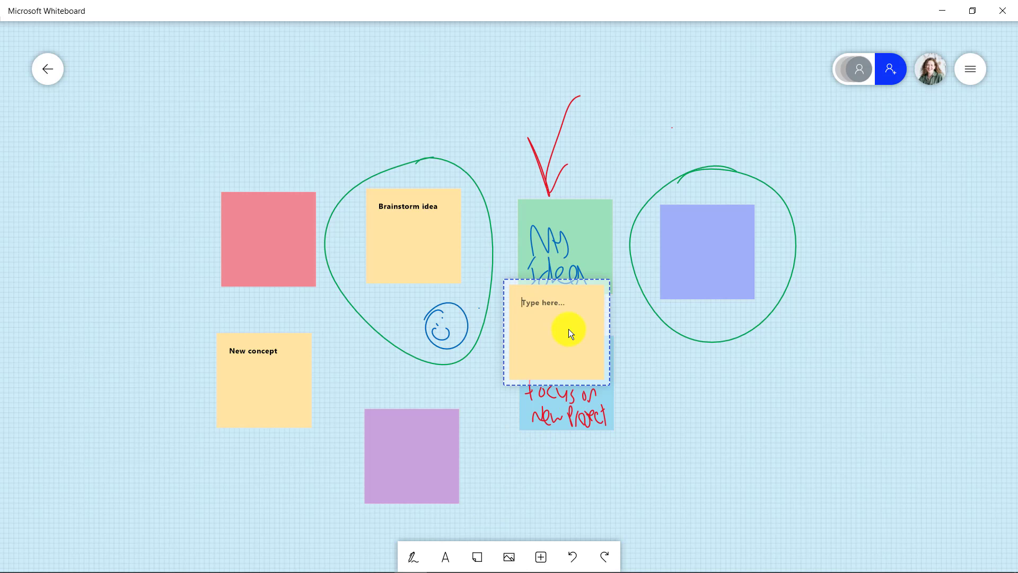
text(This can show the Immersive Reader in Whiteboard)
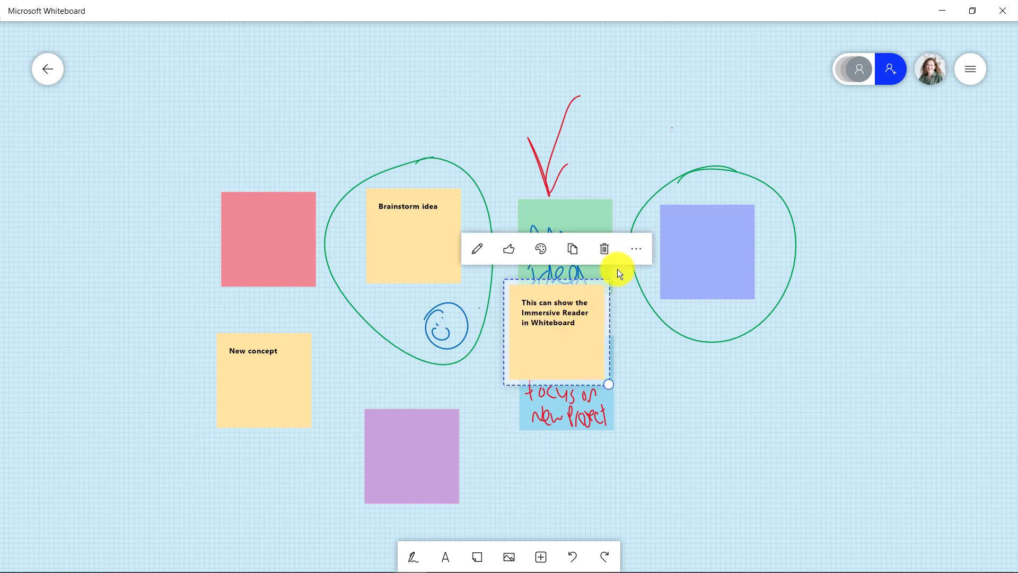
click(635, 249)
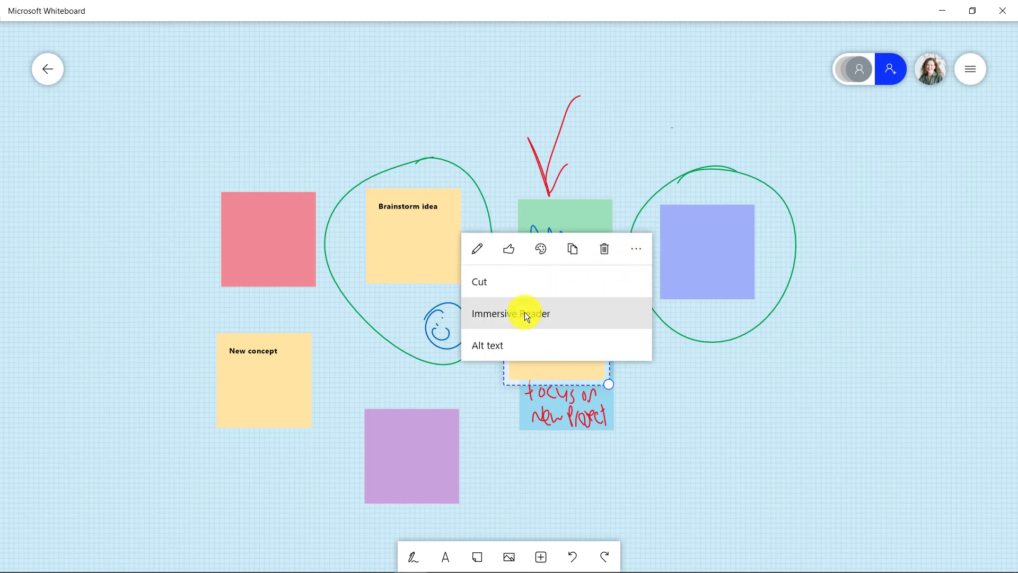
click(511, 314)
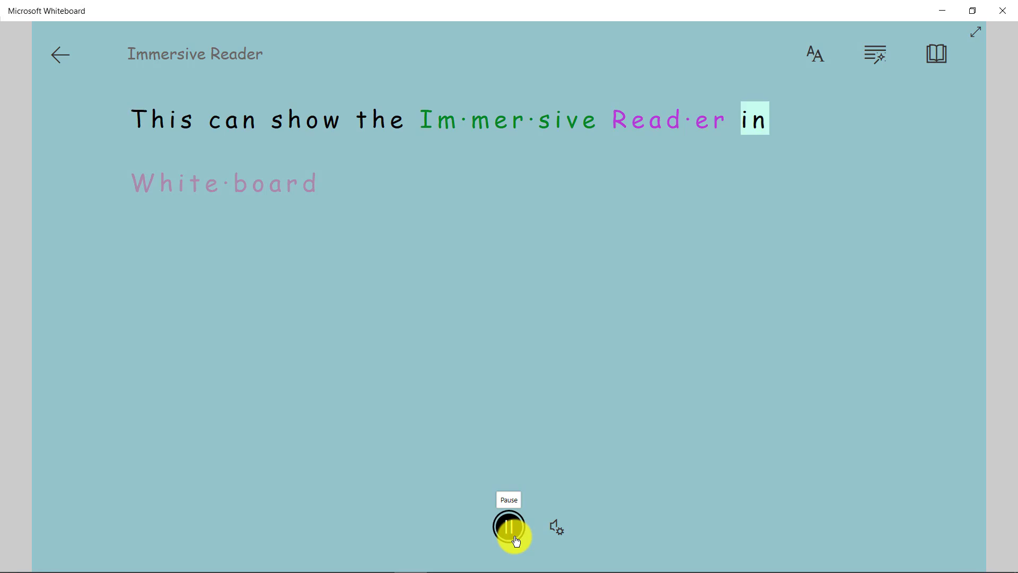
click(509, 527)
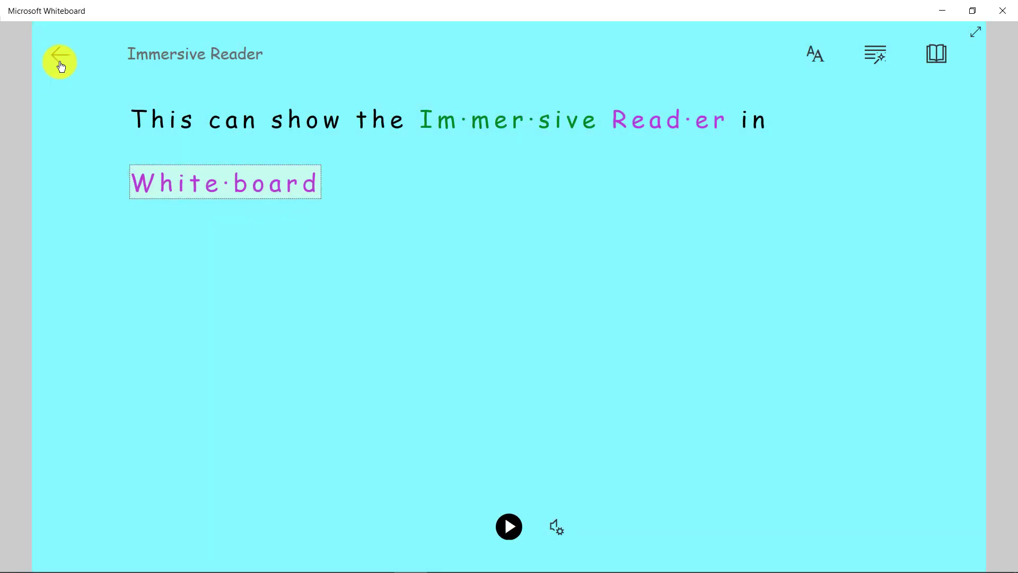
click(59, 62)
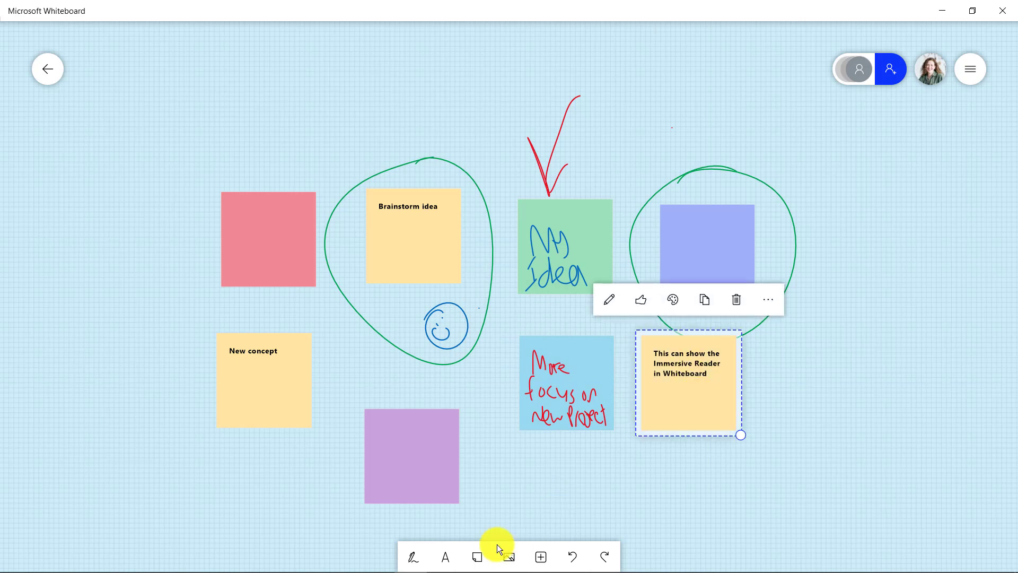
mouse_move(445, 556)
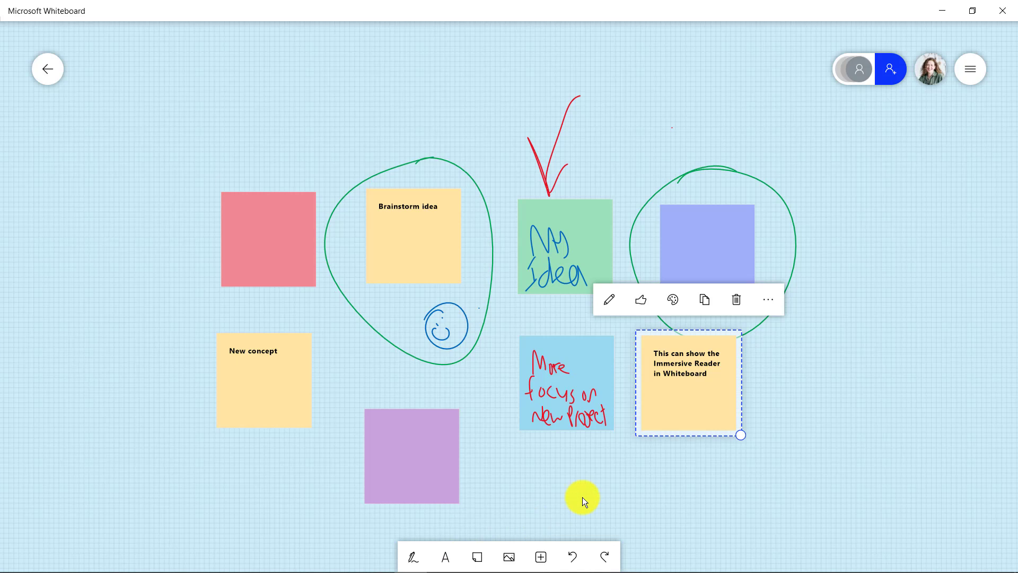
mouse_move(582, 499)
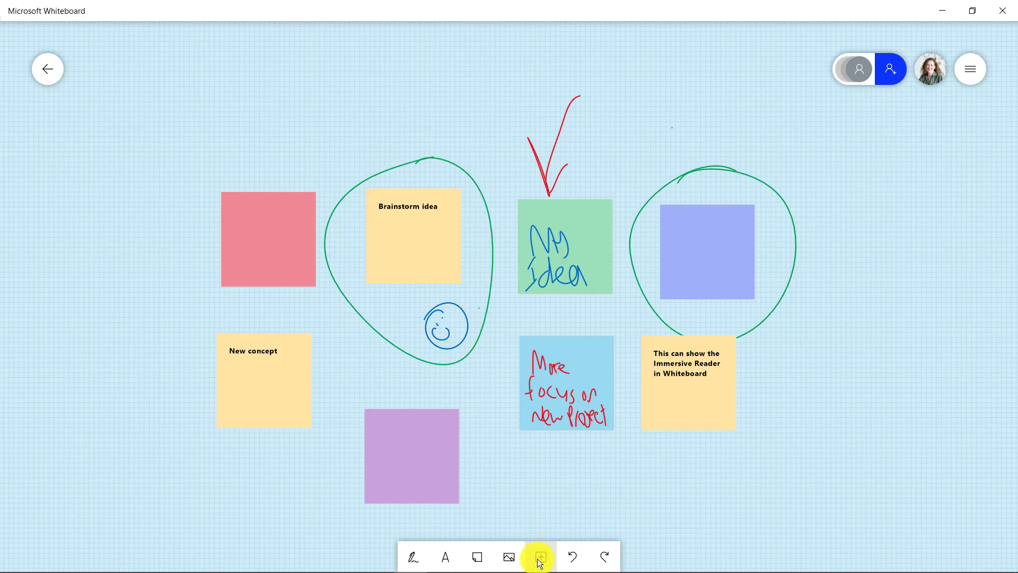
Step: Insert an elephant sticker from the Fruit Crew collection onto the board
click(540, 556)
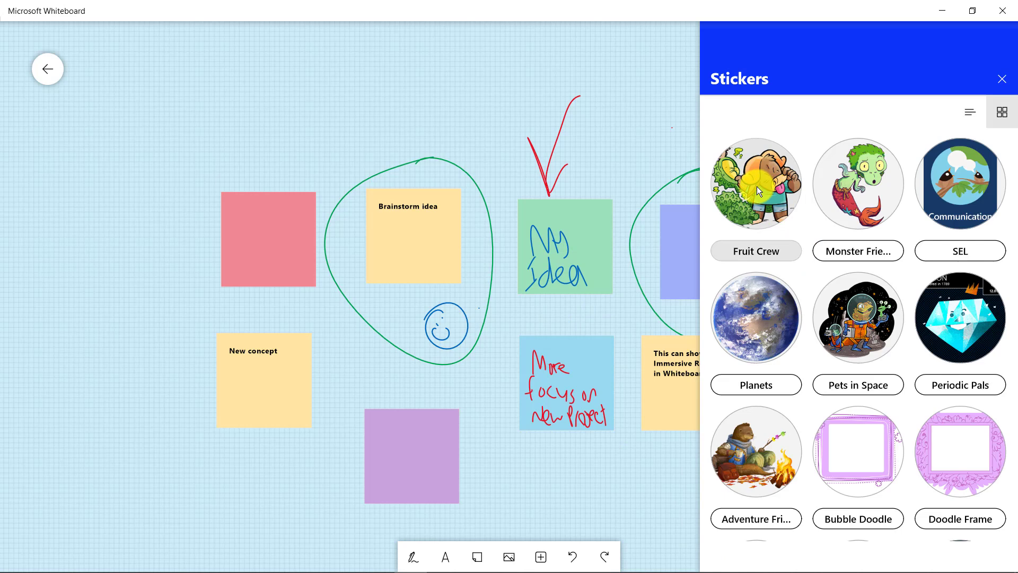
click(755, 183)
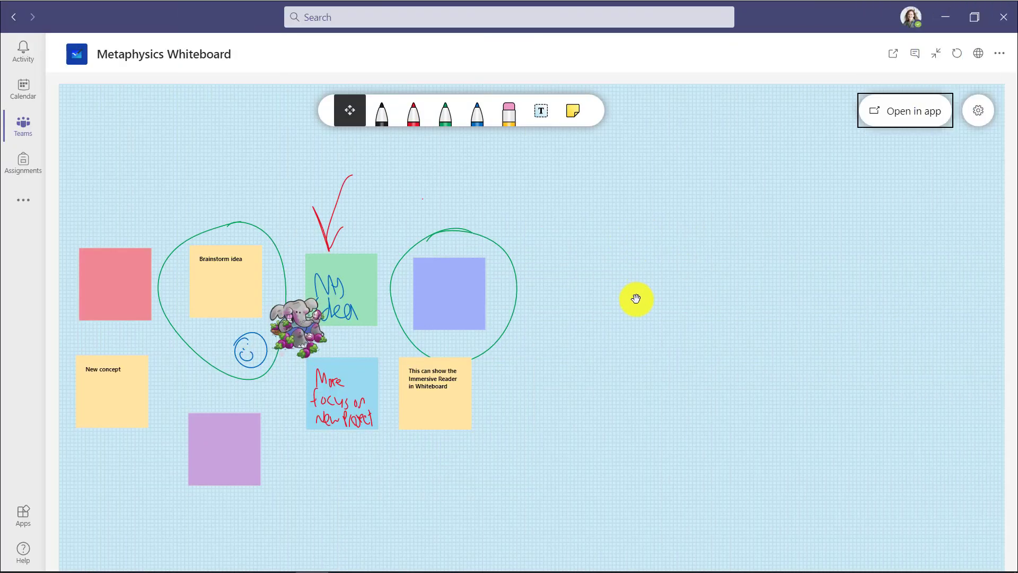
scroll(down, 3)
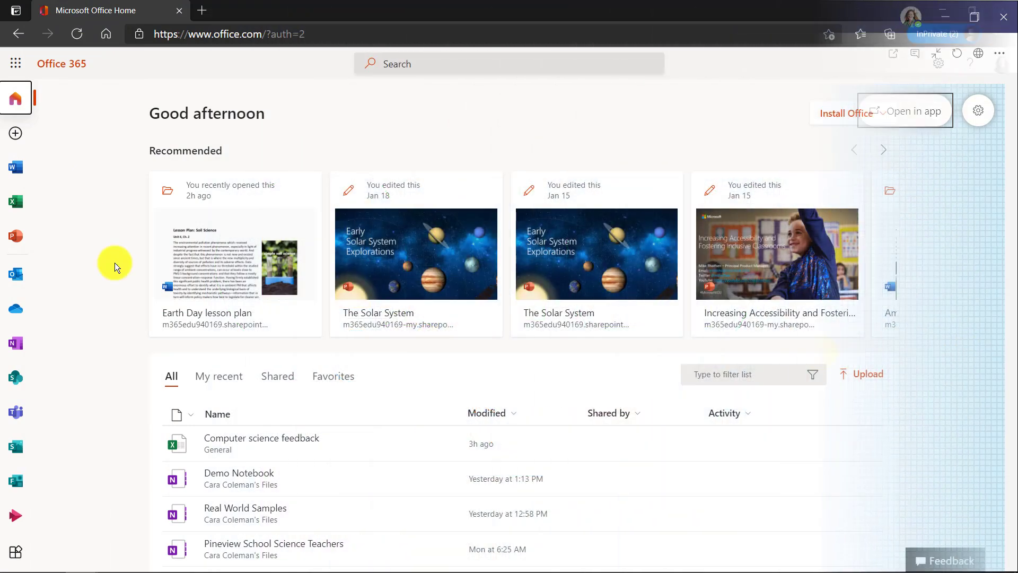
mouse_move(62, 434)
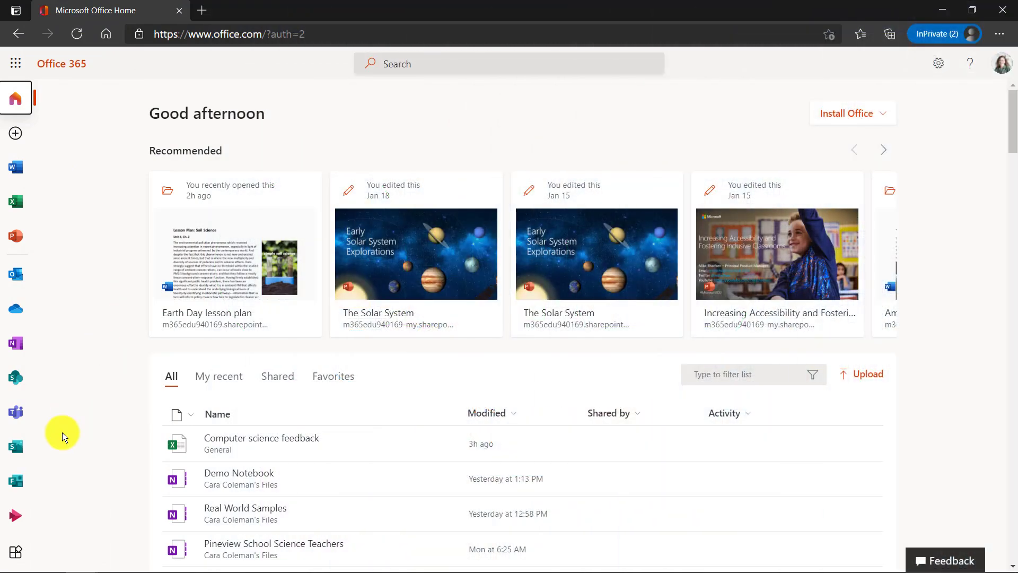
mouse_move(13, 548)
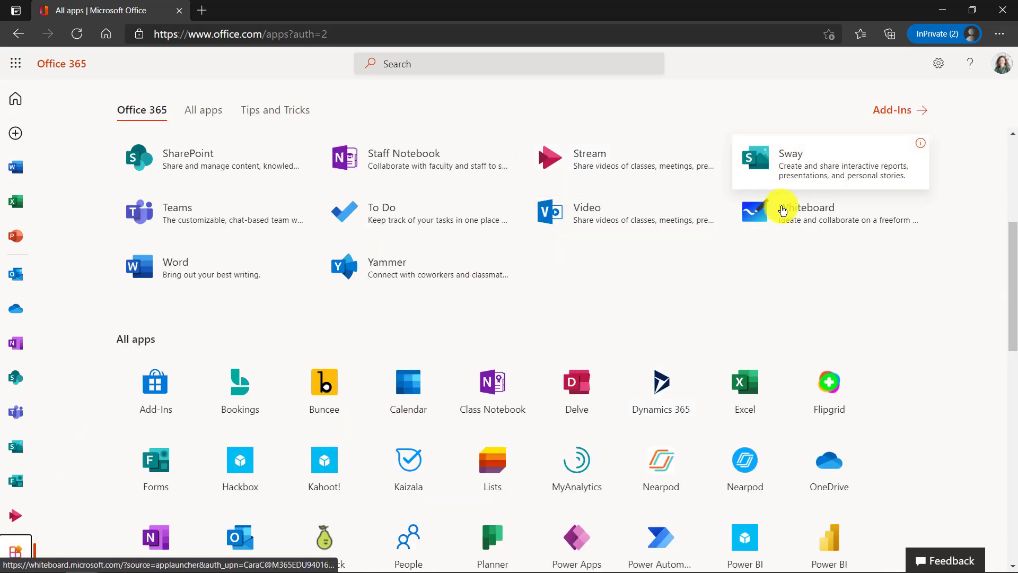
Step: Launch the Whiteboard web app from the Office 365 app list, showing the Metaphysics and Project Blue boards
click(807, 207)
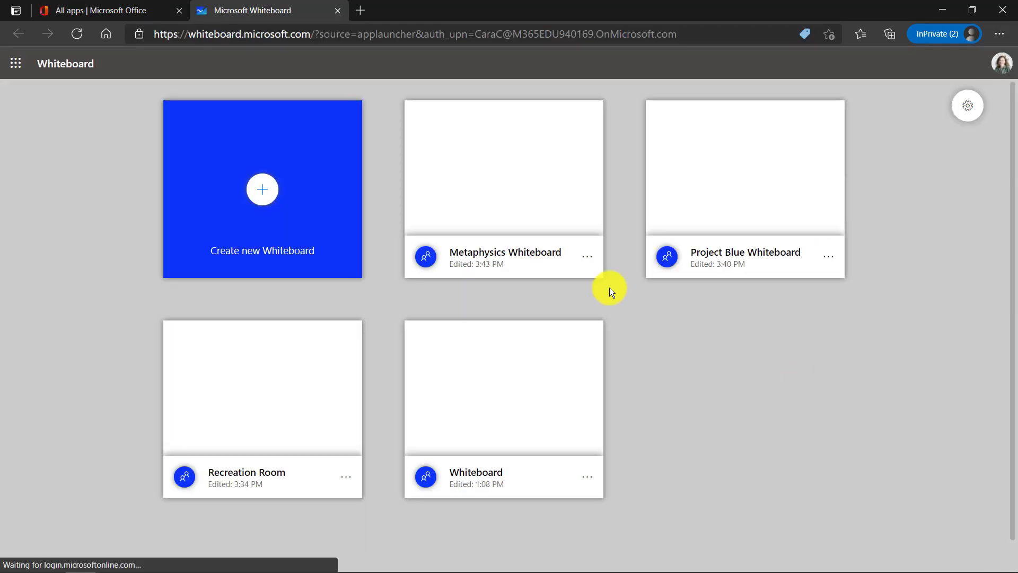